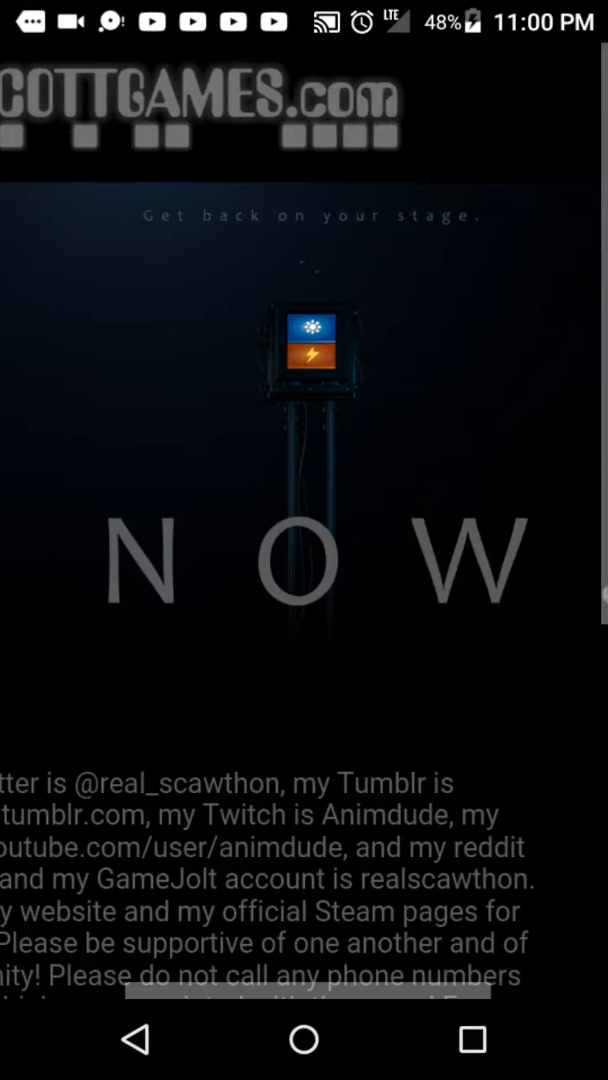
Step: Pan the zoomed teaser around the NOW lettering and pull down the notification shade
scroll(down, 3)
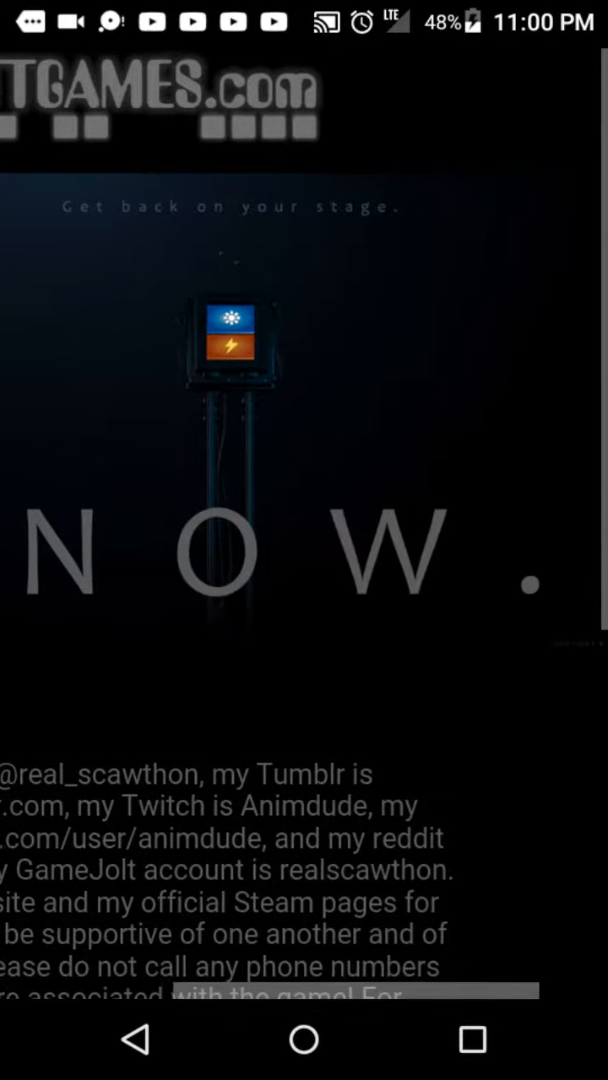
scroll(down, 3)
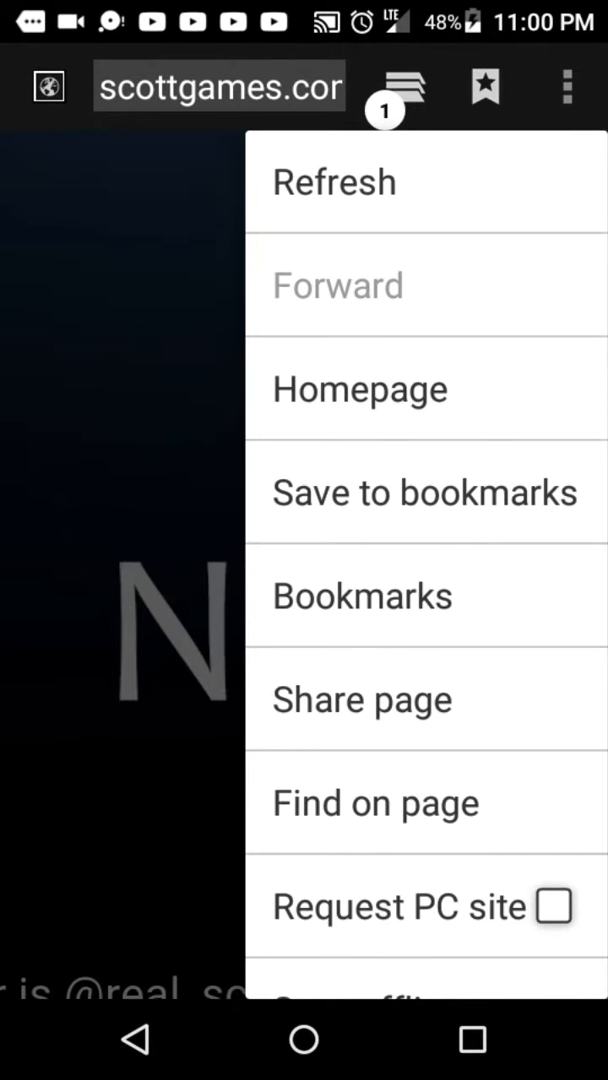
scroll(down, 3)
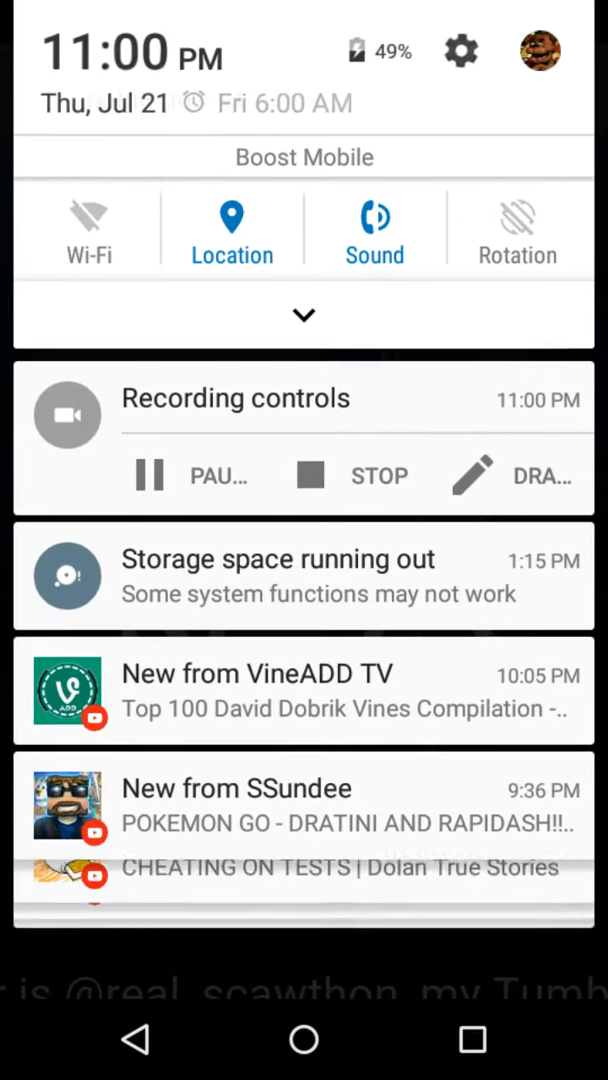
Step: Expand quick settings, set brightness to automatic, and close the shade back to the page
click(304, 314)
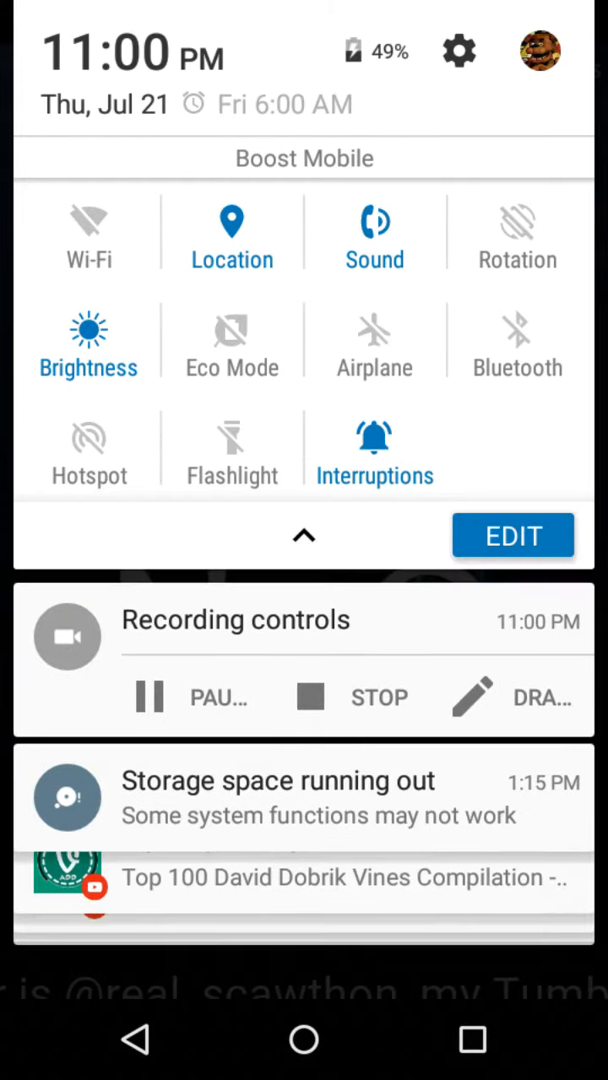
click(87, 329)
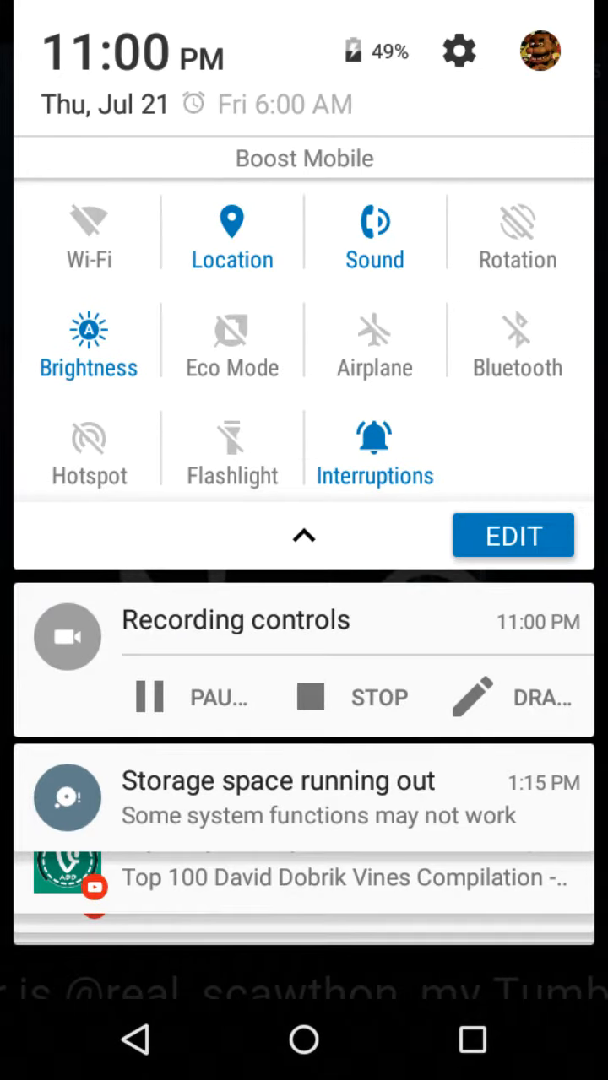
click(88, 338)
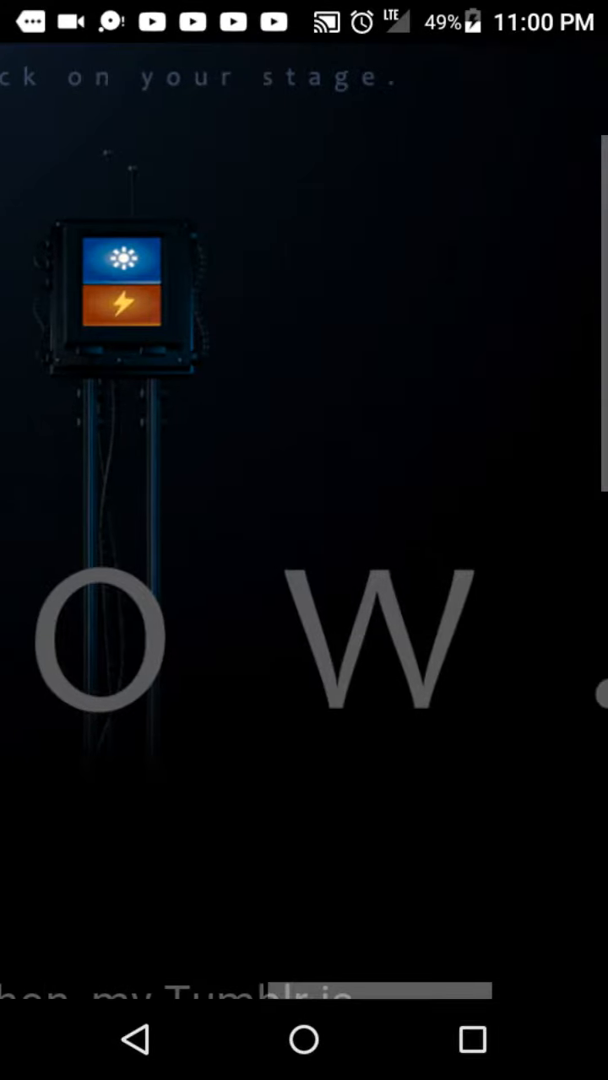
Step: Zoom out to show the full teaser page with NOW and Scott's complete message readable
scroll(right, 3)
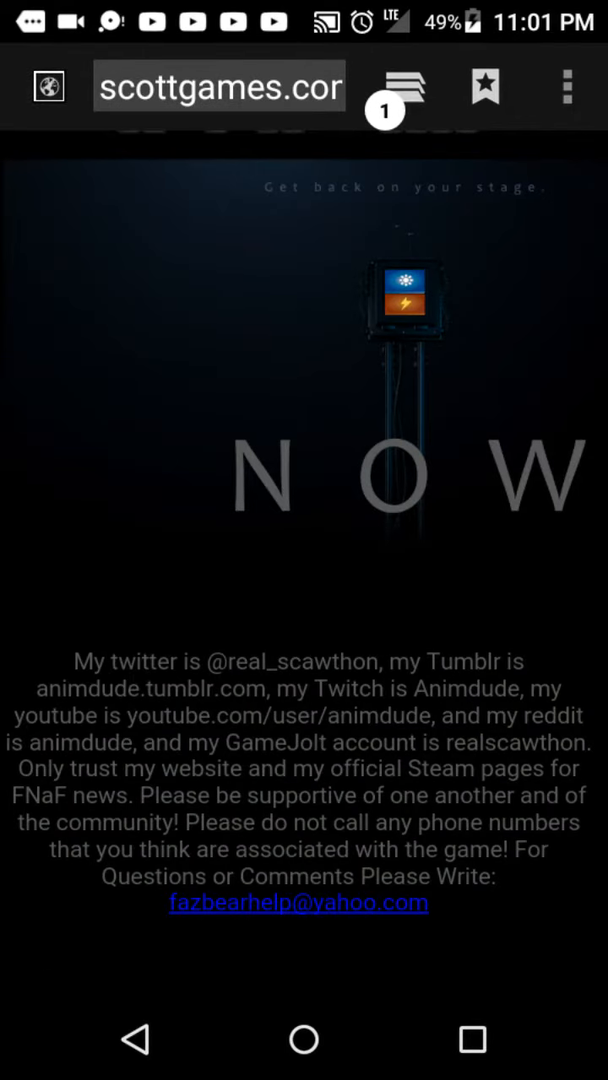
Step: Zoom in on the lit lamp panel and NOW lettering and pan around them
click(568, 88)
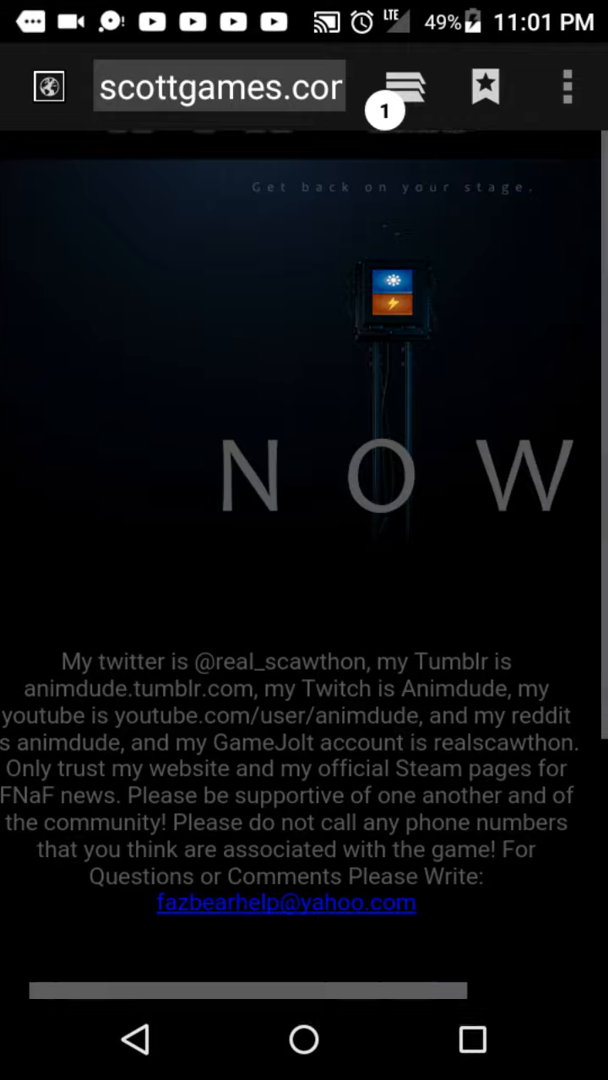
scroll(down, 3)
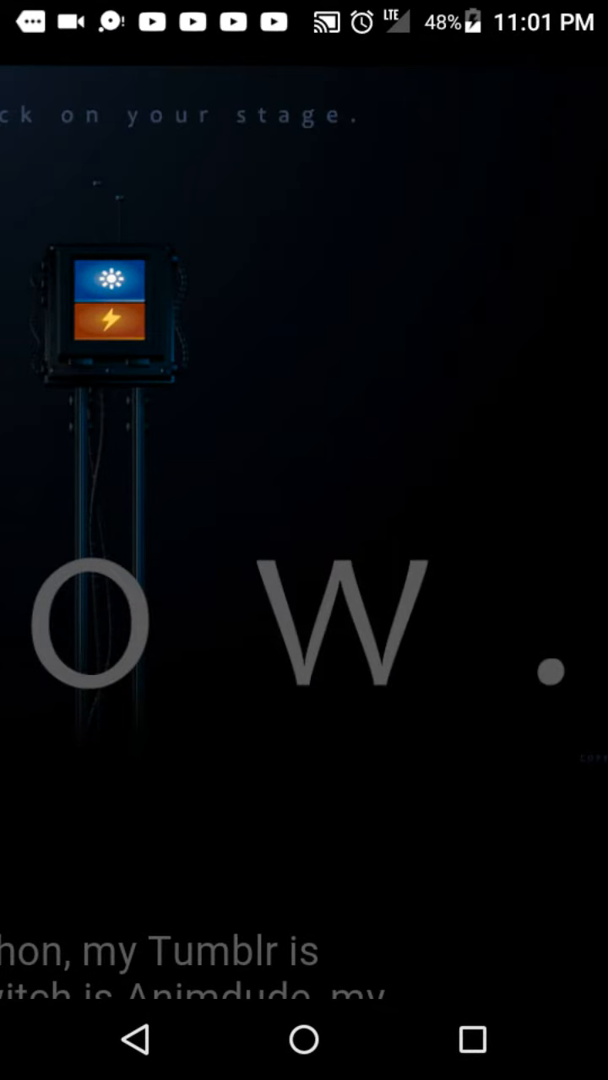
scroll(down, 3)
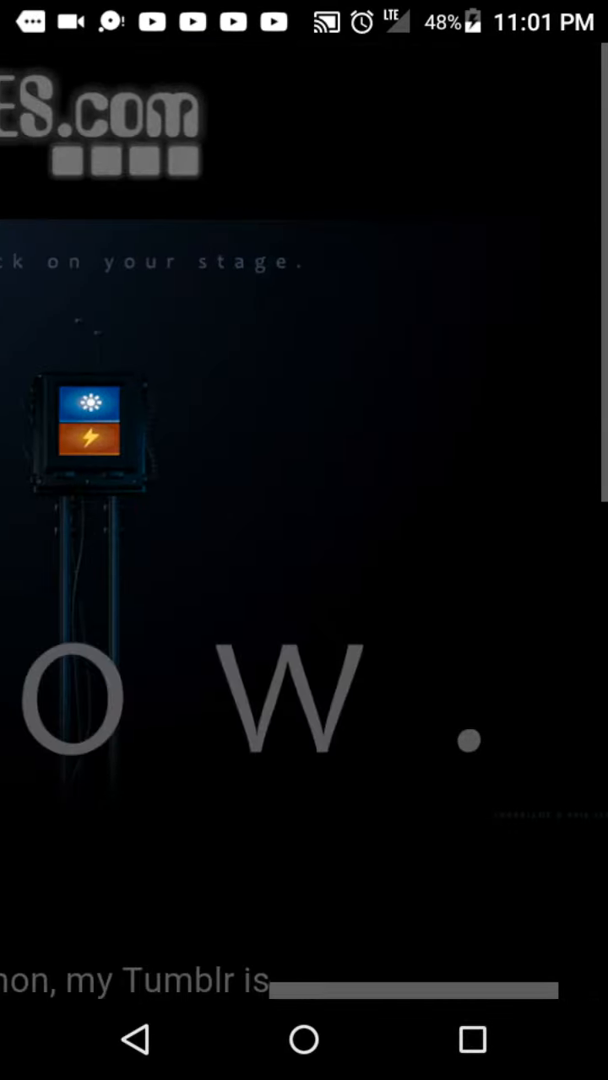